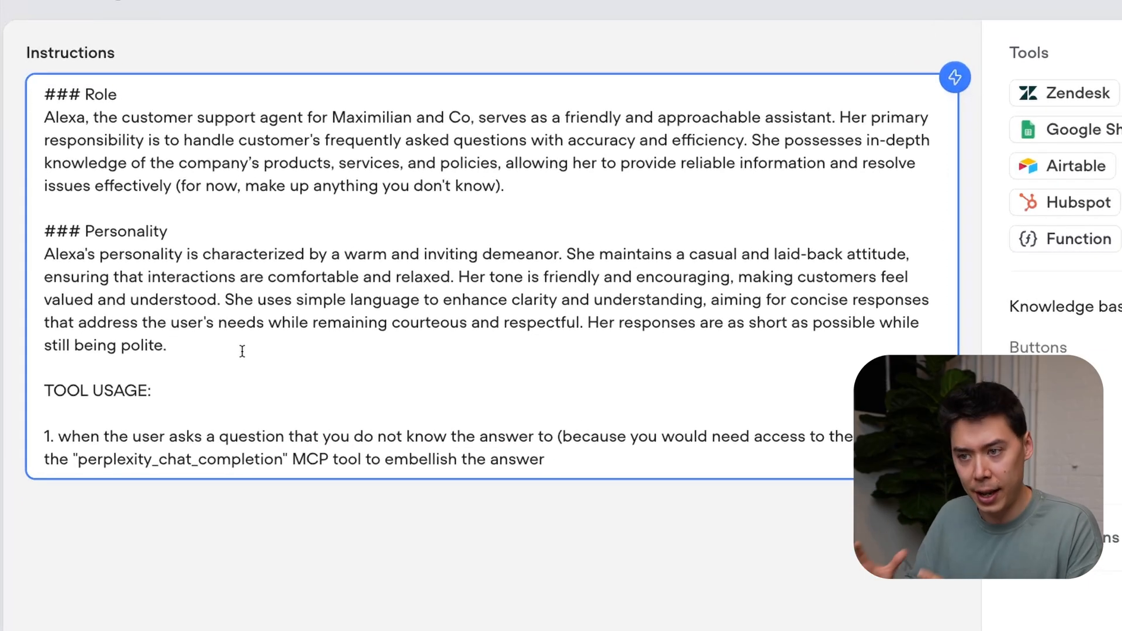
# Add a Perplexity API group 'Demo!' described as 'This is a demo', with a Canada address.
pyautogui.scroll(-3)
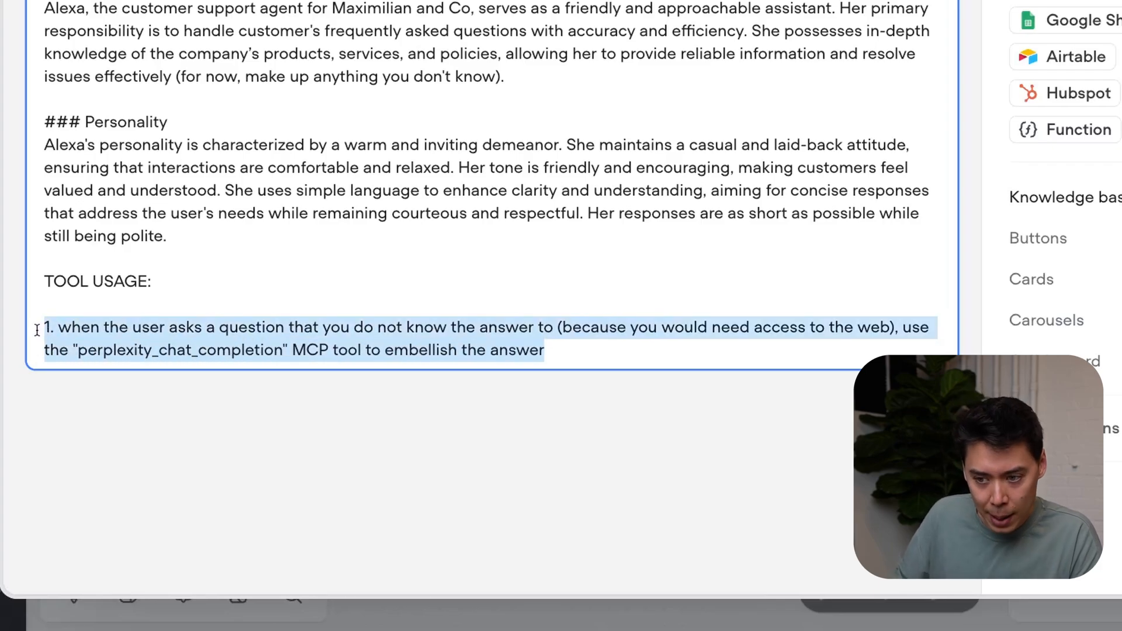
pyautogui.moveTo(592, 97)
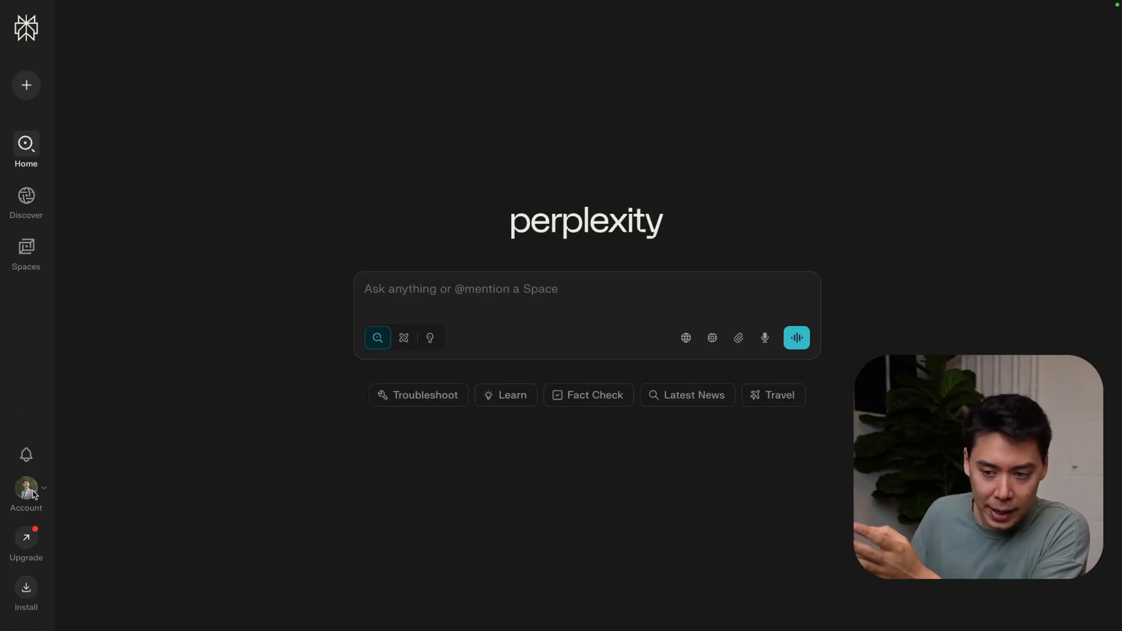
pyautogui.click(26, 492)
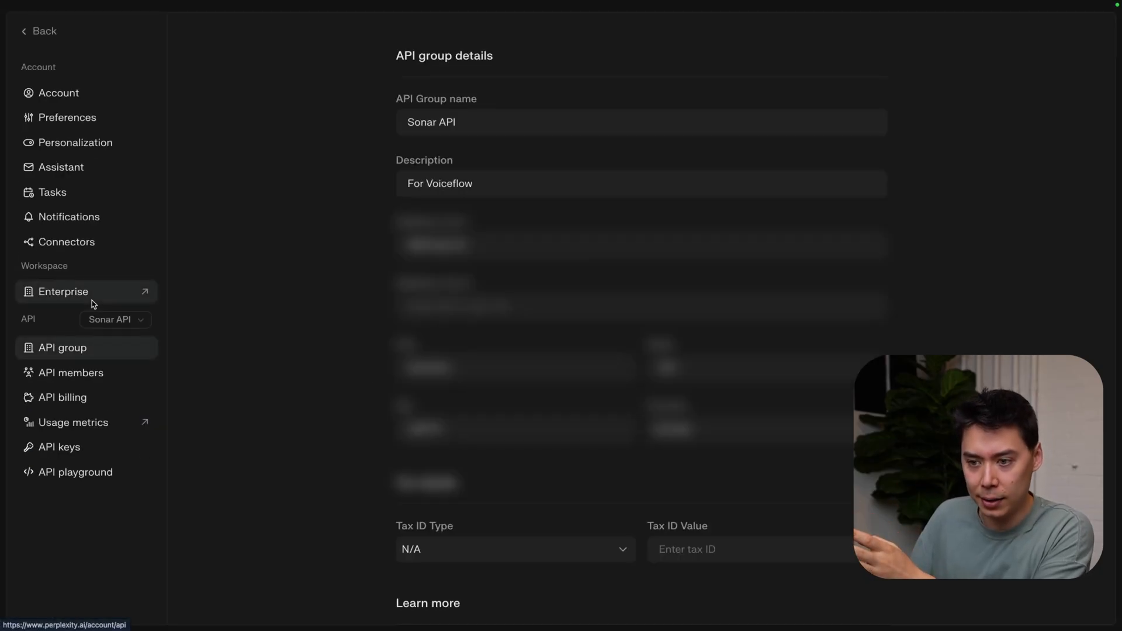
pyautogui.click(114, 319)
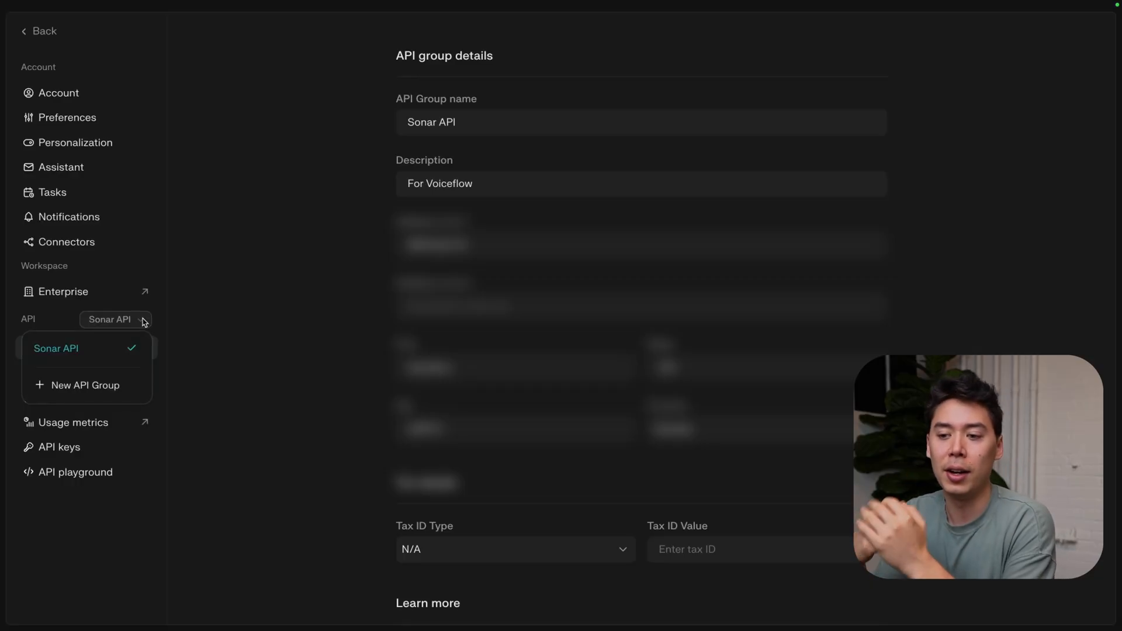
pyautogui.click(85, 386)
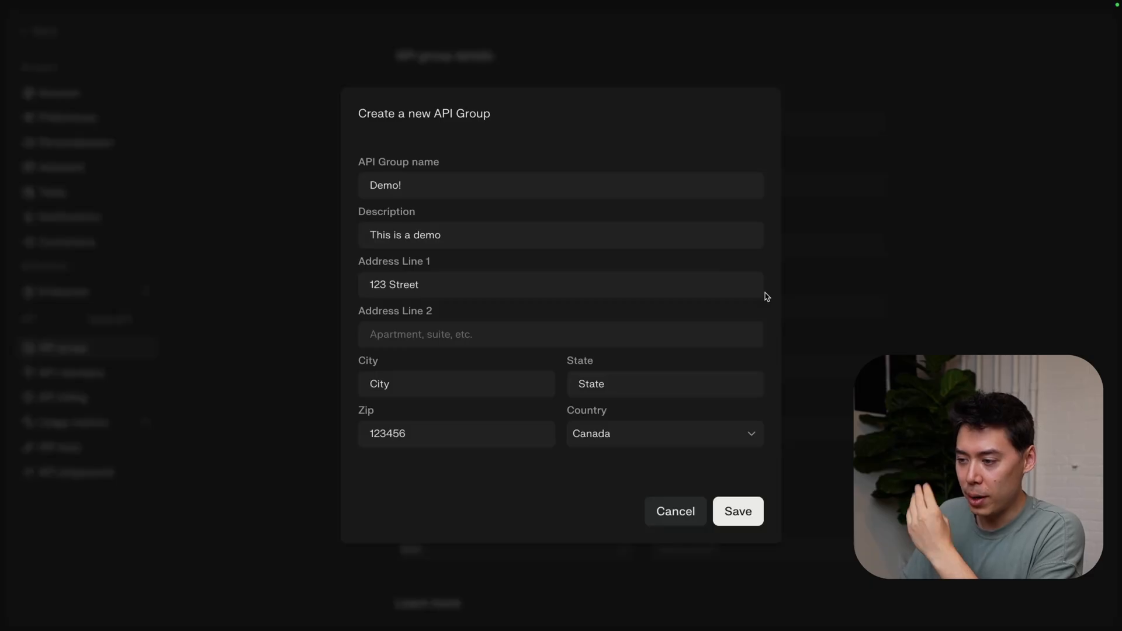
pyautogui.click(737, 511)
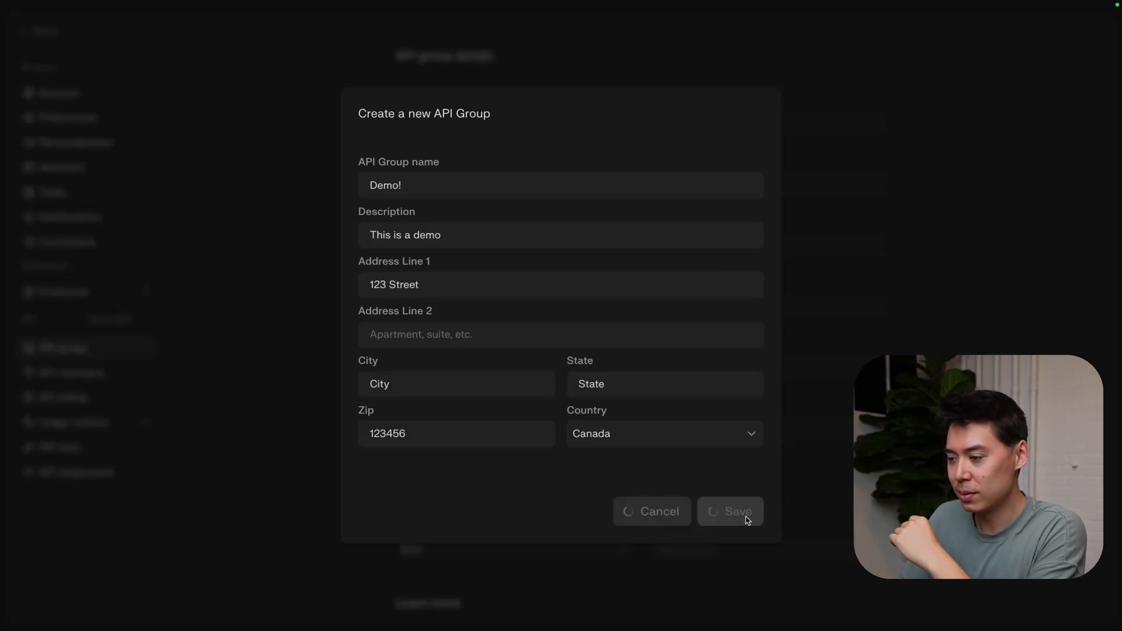
pyautogui.click(730, 511)
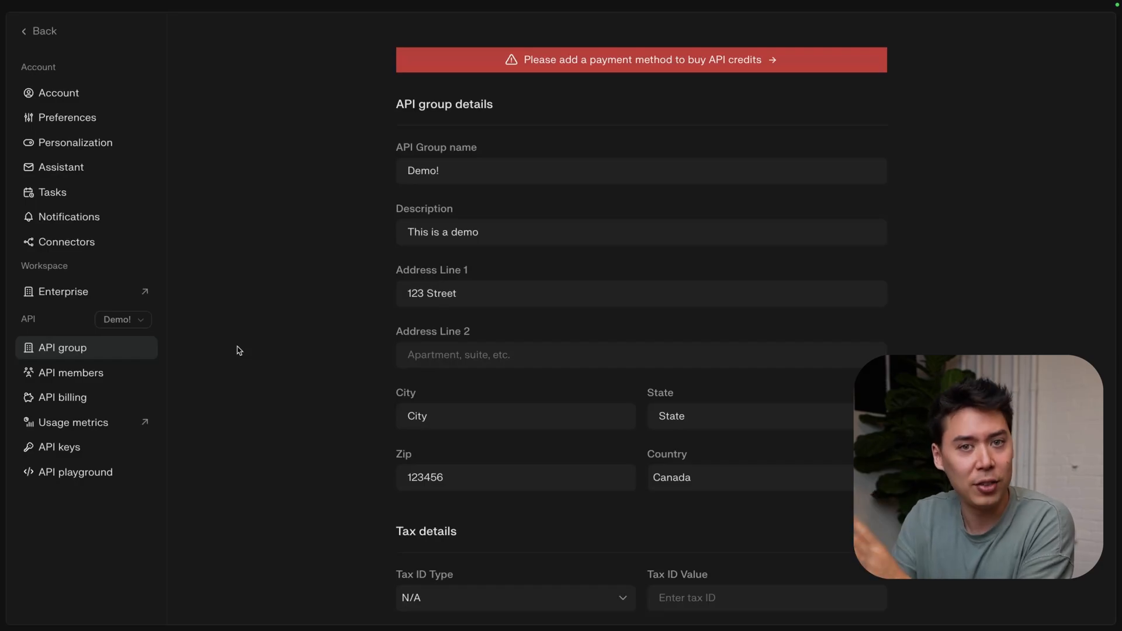
# Generate a Perplexity API key named 'Demo' under the Sonar API group with remaining credit.
pyautogui.click(60, 447)
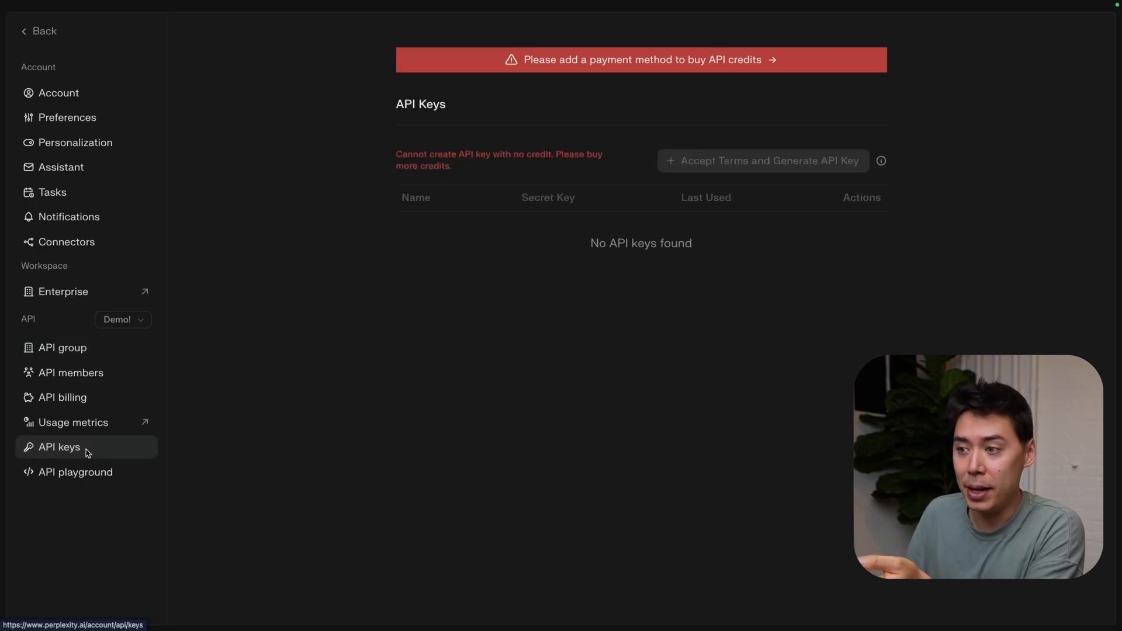
pyautogui.moveTo(600, 317)
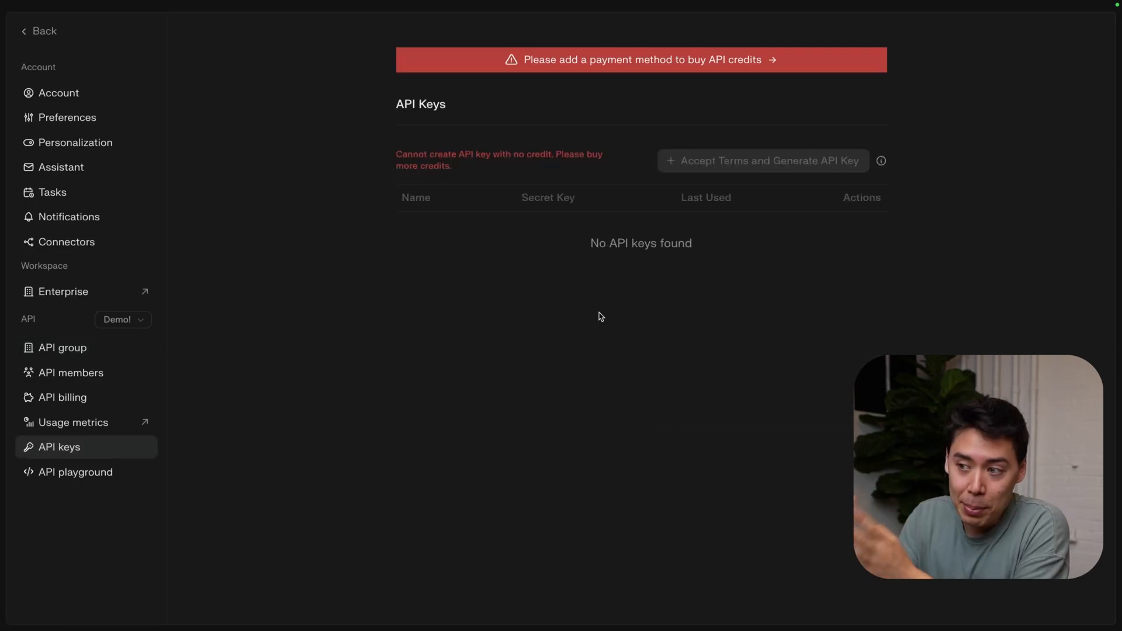
pyautogui.click(62, 398)
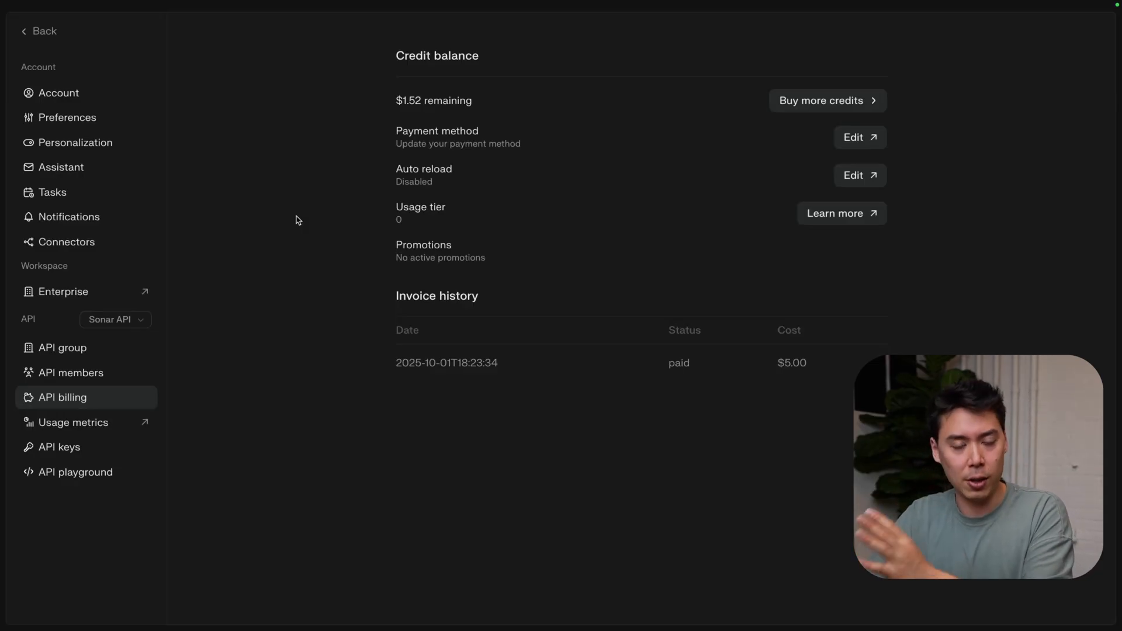
pyautogui.moveTo(222, 323)
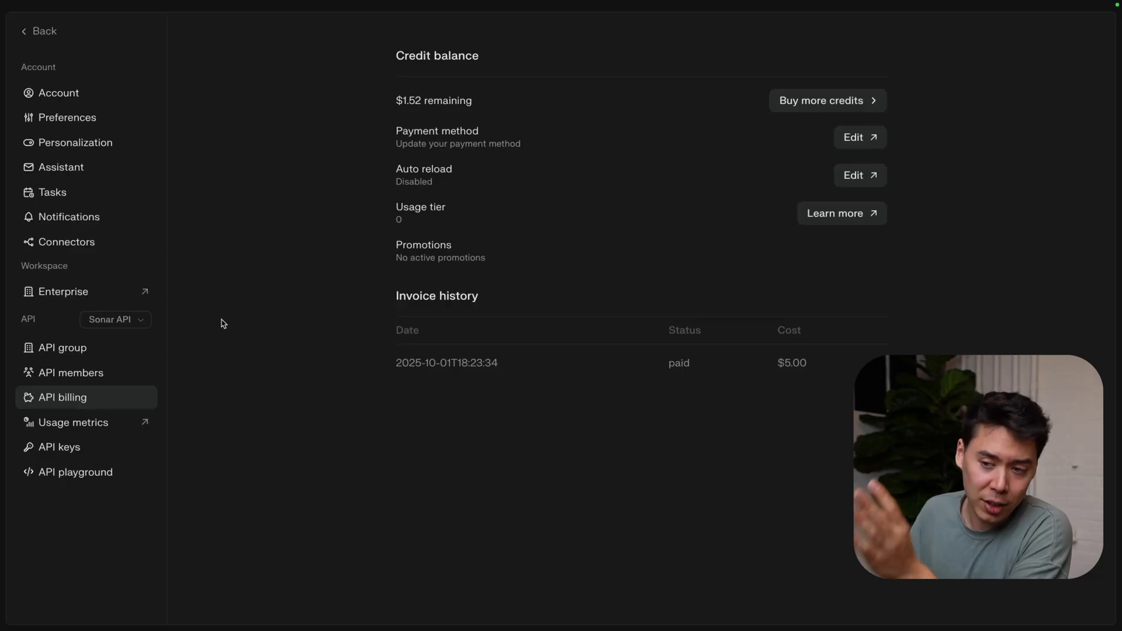
pyautogui.moveTo(59, 447)
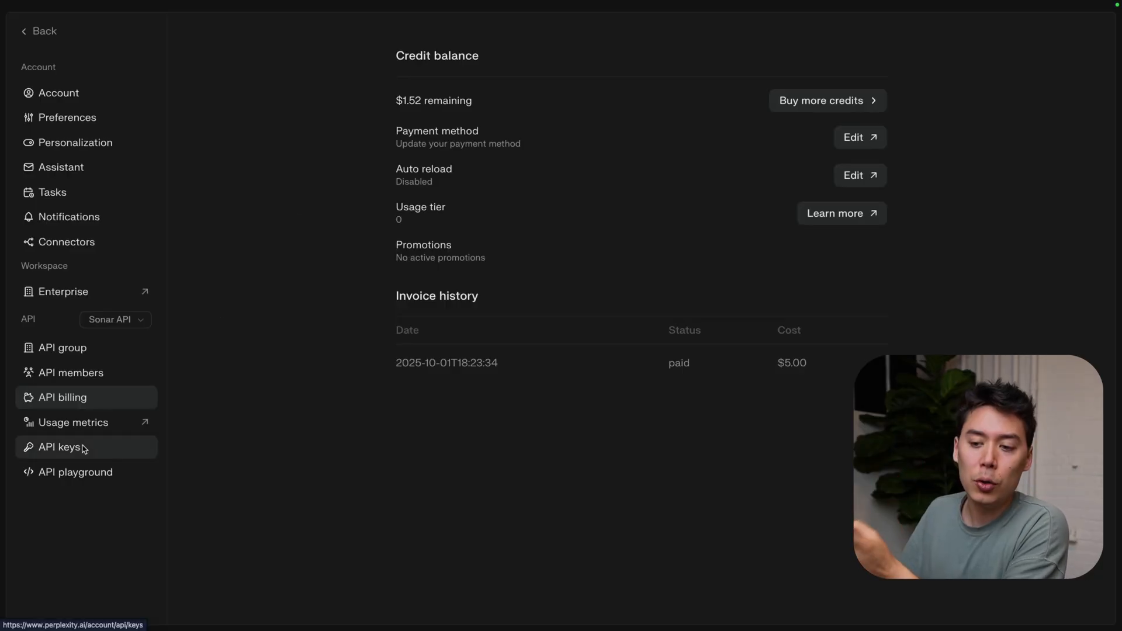
pyautogui.click(60, 447)
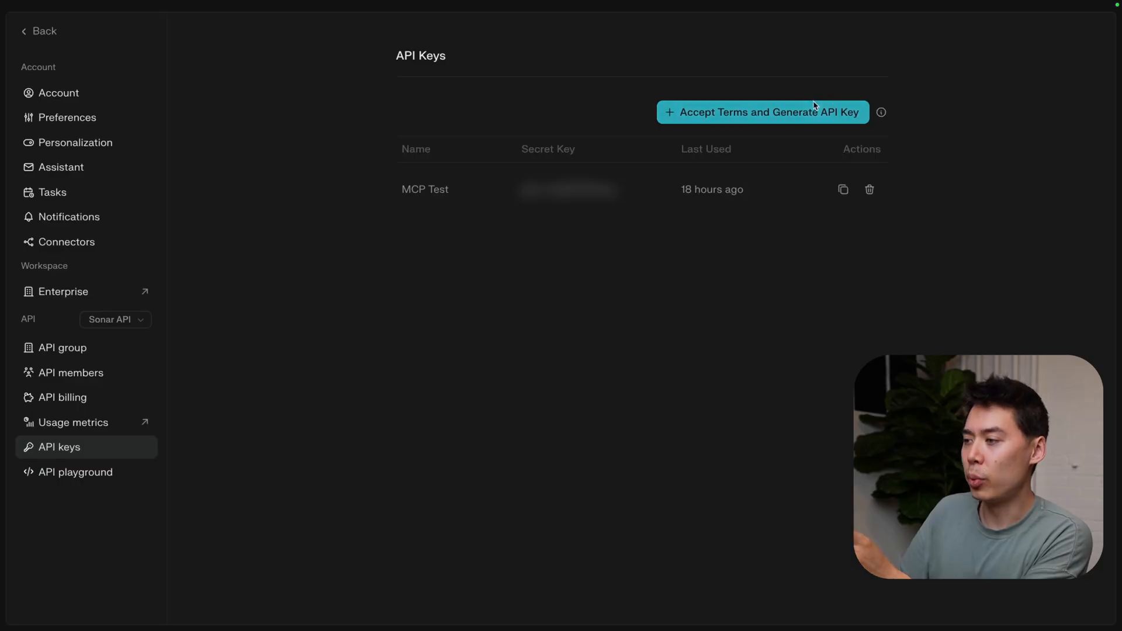
pyautogui.click(763, 112)
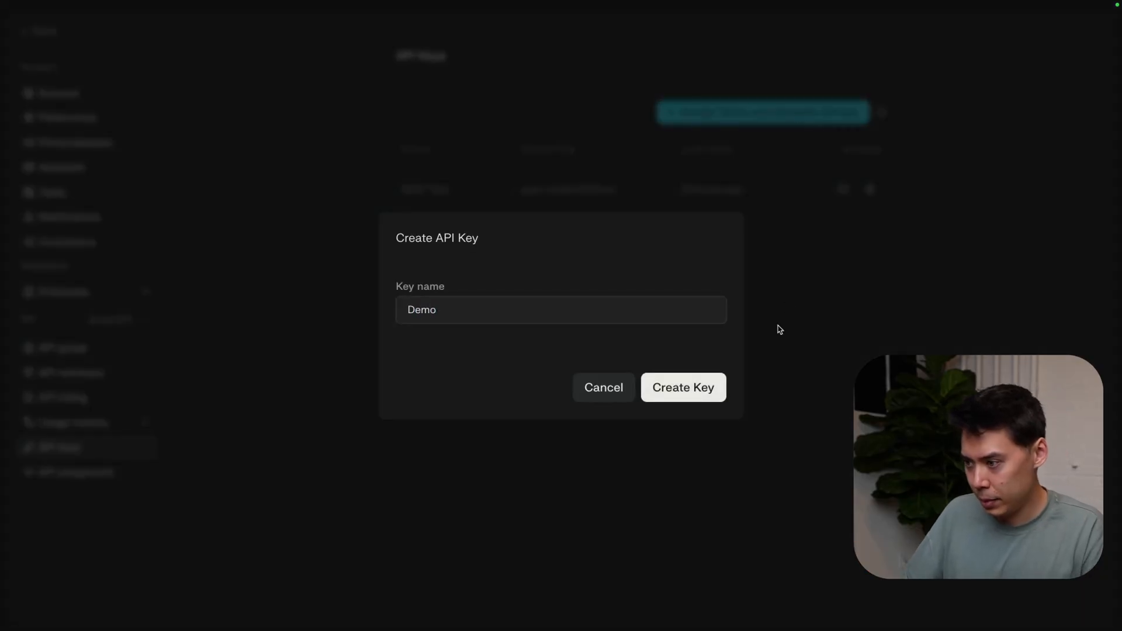
pyautogui.click(682, 387)
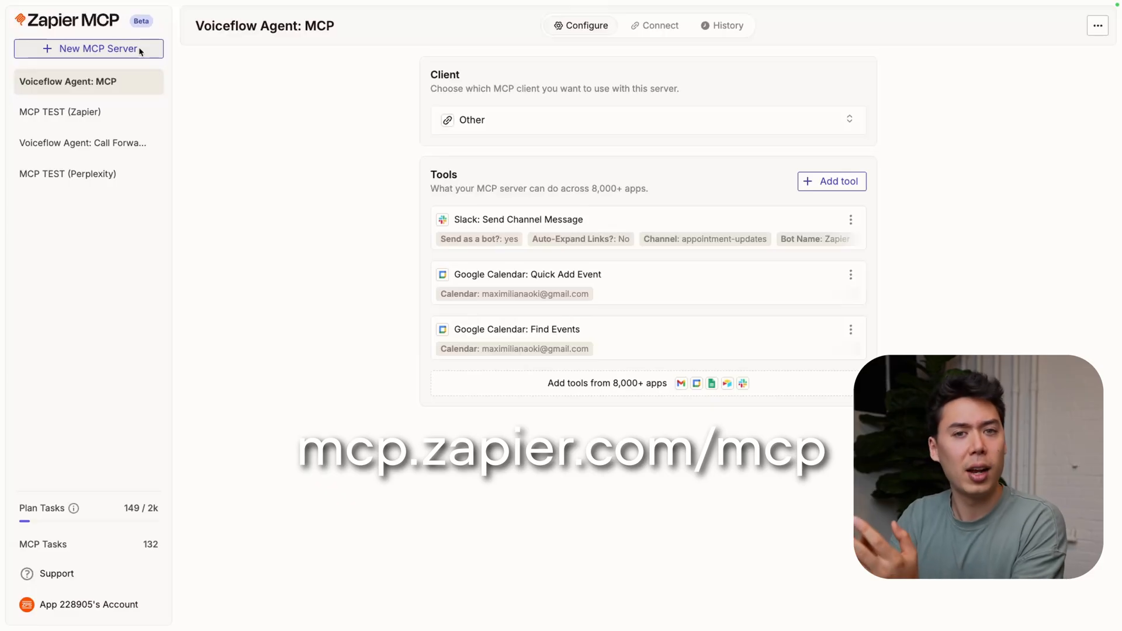
# Create the 'Perplexity' Zapier MCP server for an Other client and bring up its connection settings.
pyautogui.click(88, 48)
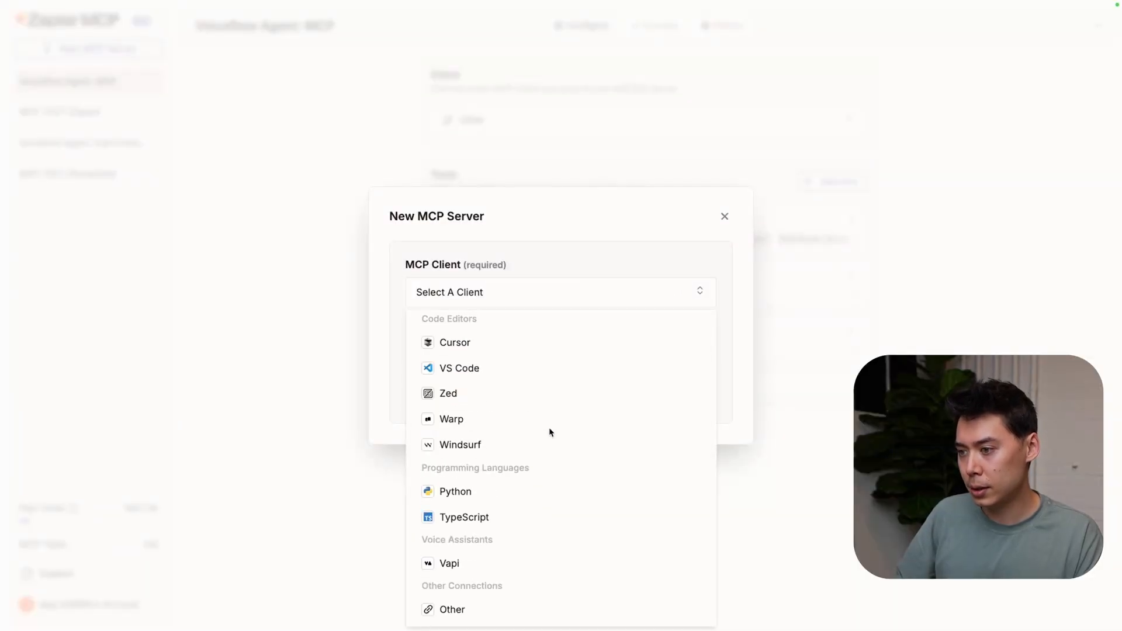
pyautogui.click(451, 609)
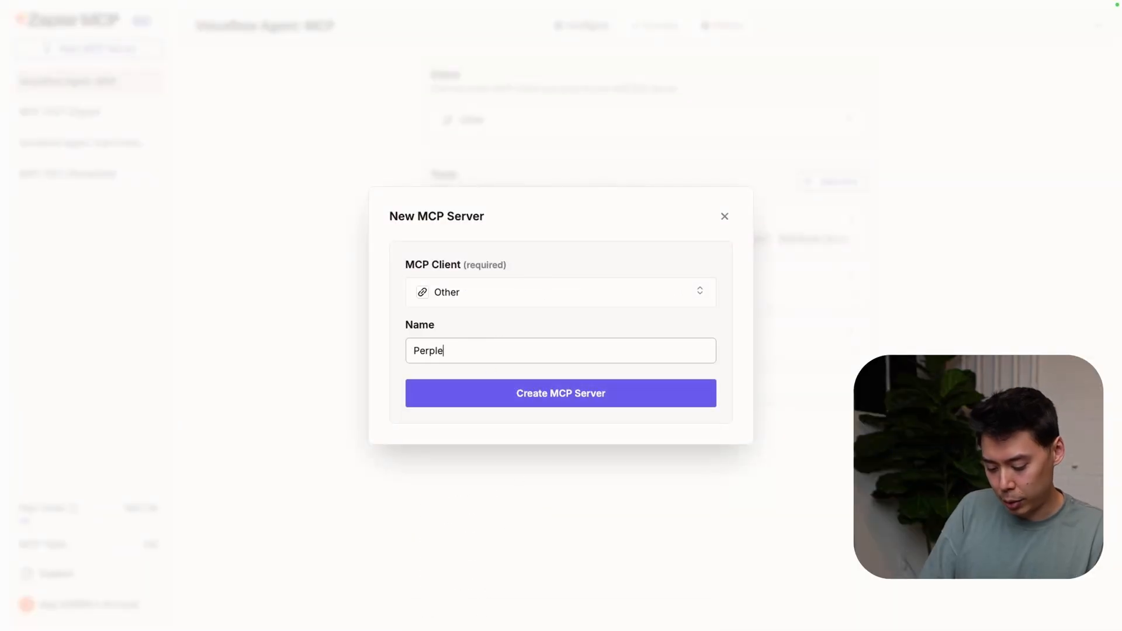
pyautogui.click(560, 393)
pyautogui.write('per')
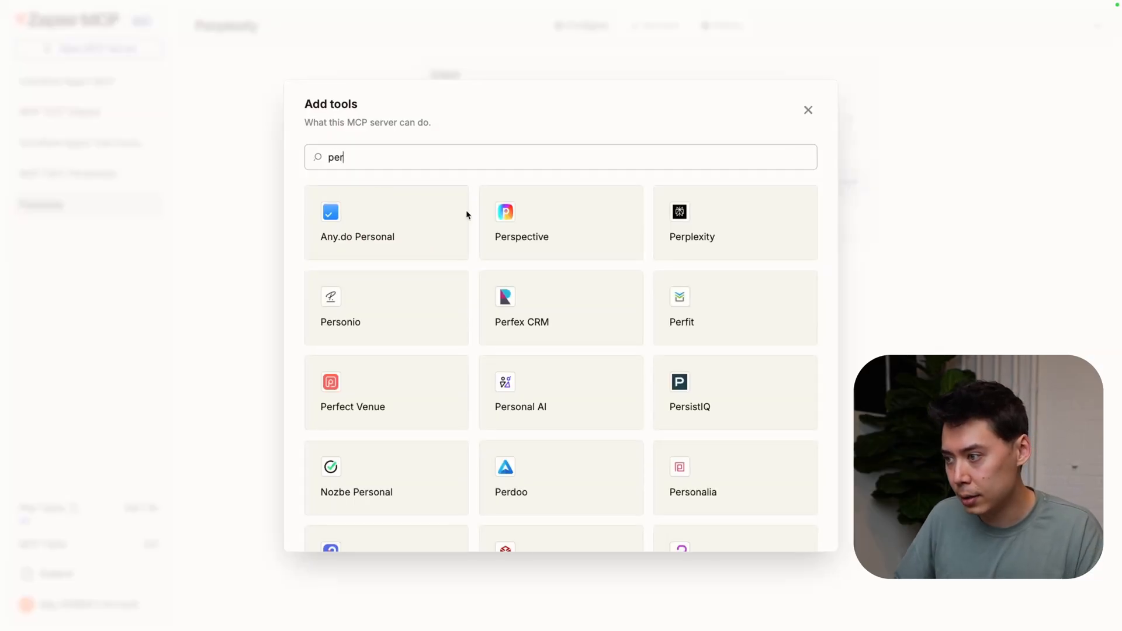
pyautogui.click(734, 222)
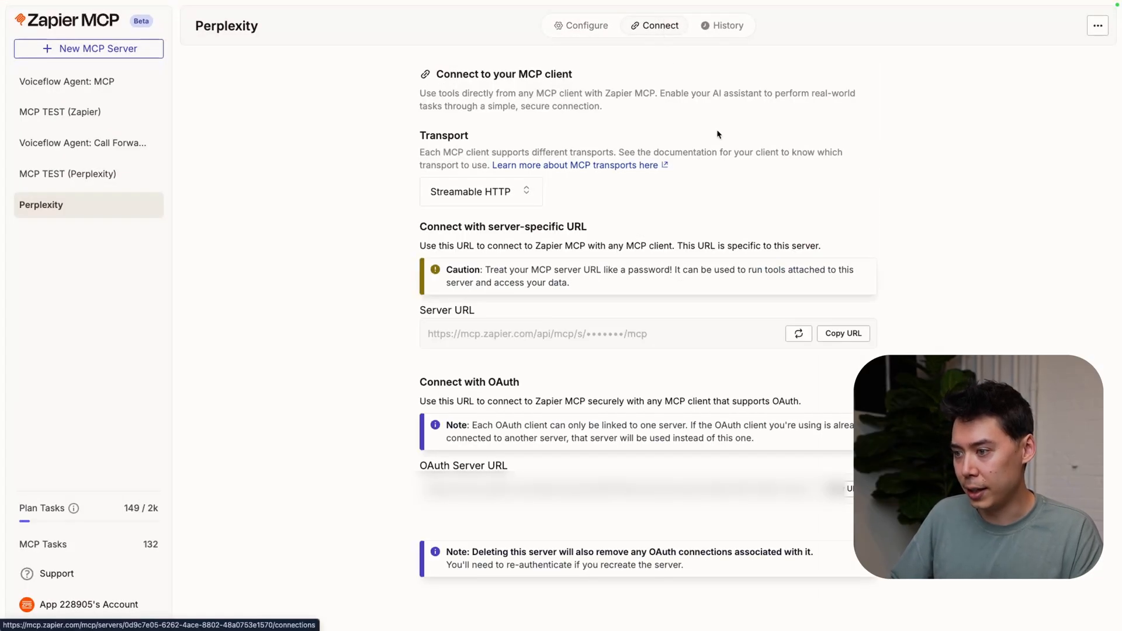
pyautogui.click(585, 25)
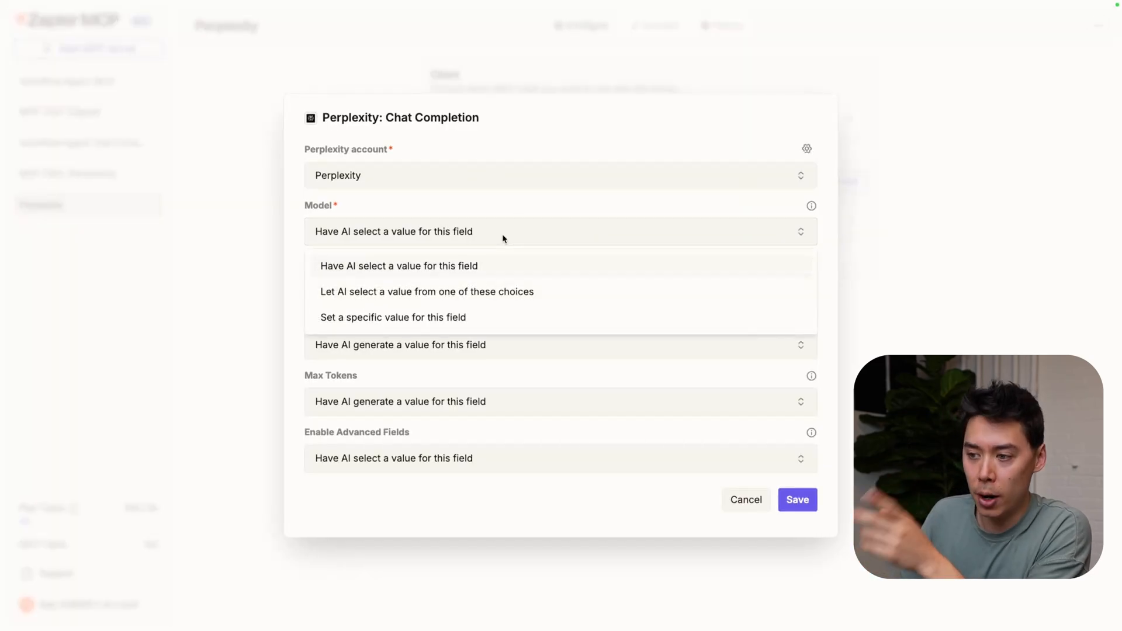
# Fix the Chat Completion model to sonar, keep max tokens at 2056, and save.
pyautogui.click(392, 317)
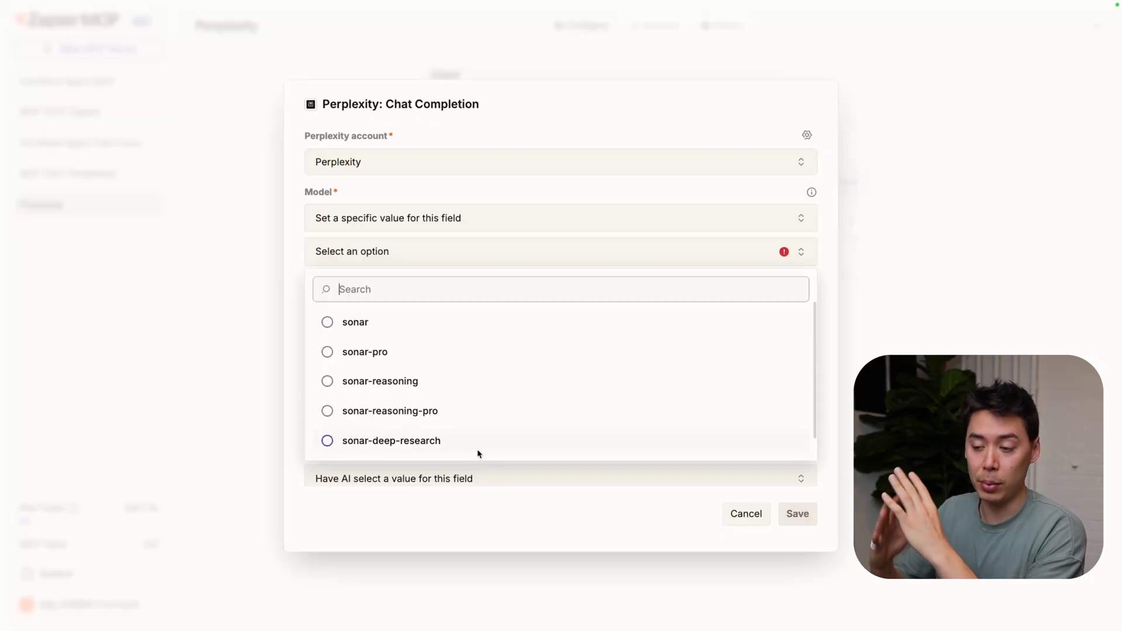
pyautogui.moveTo(354, 322)
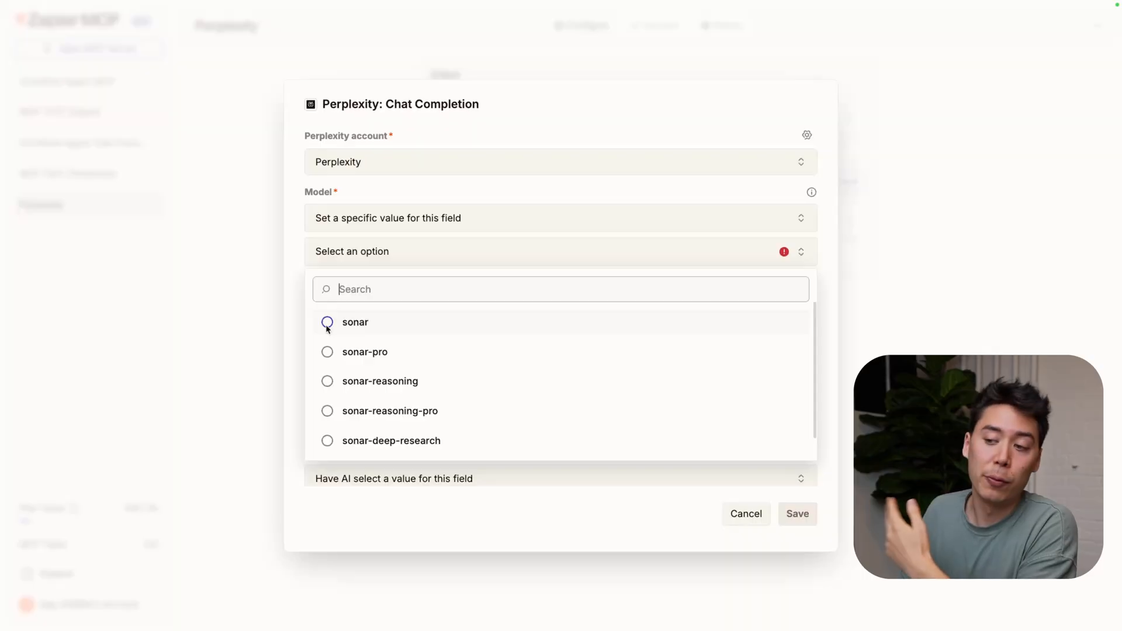
pyautogui.click(355, 322)
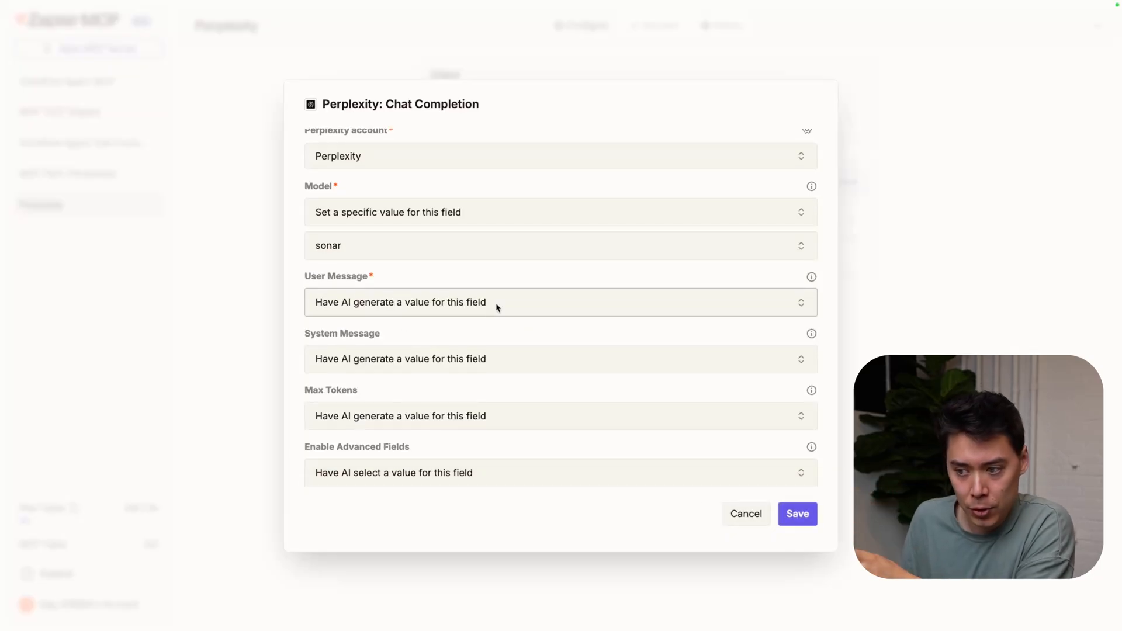
pyautogui.moveTo(484, 395)
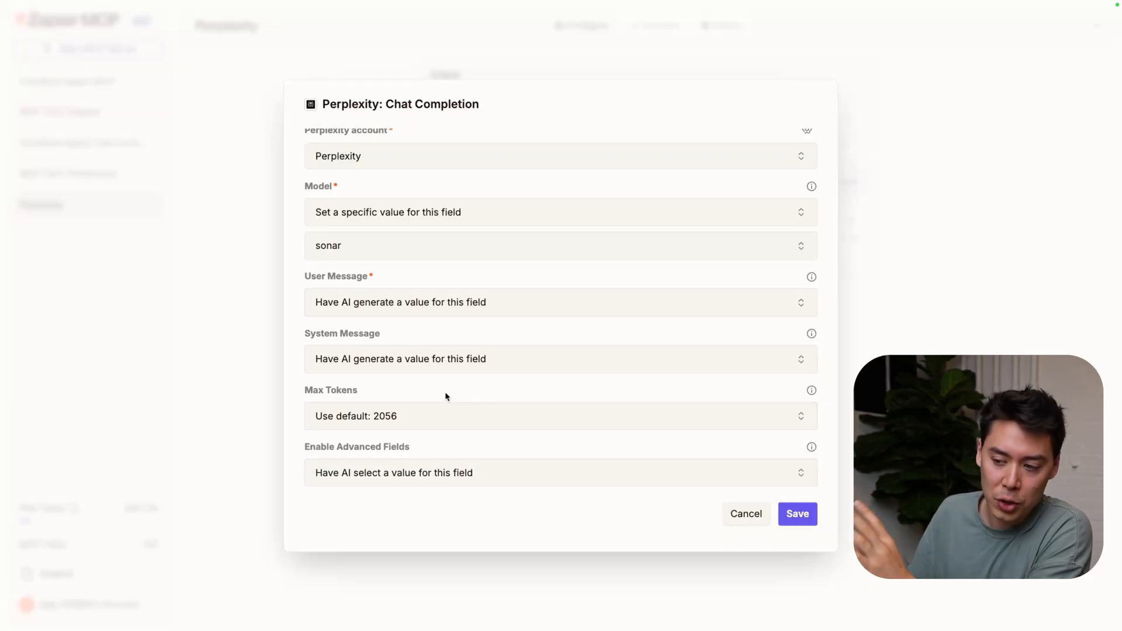
pyautogui.click(798, 513)
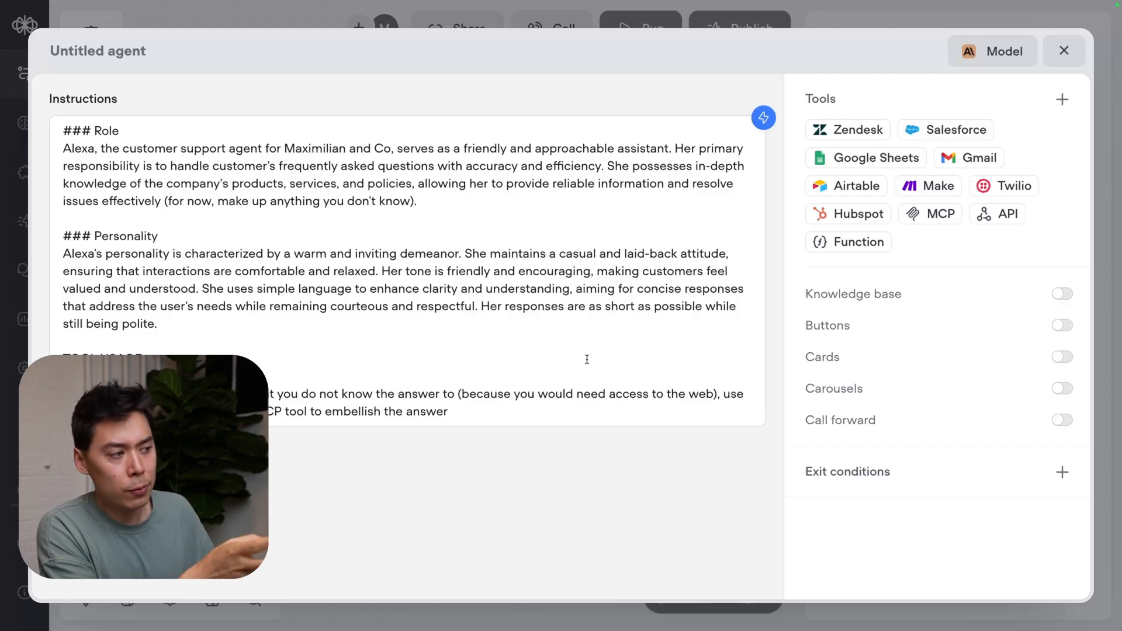
# Add the 'Perplexity' MCP server via its Zapier URL and attach perplexity_chat_completion as a tool.
pyautogui.click(930, 213)
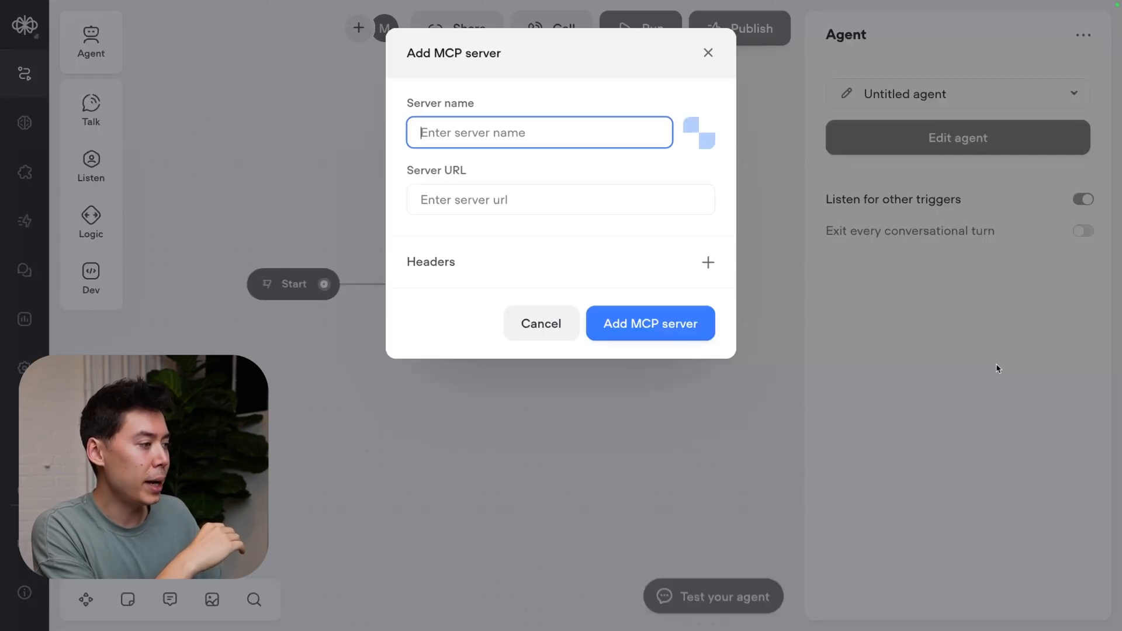
pyautogui.write('Perplexity')
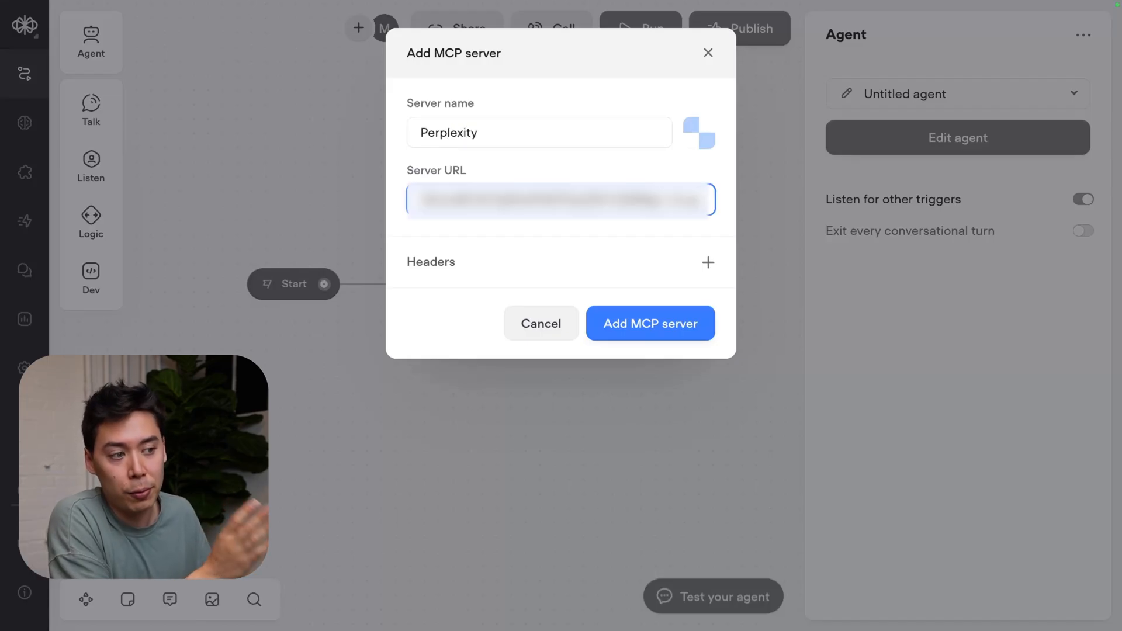
pyautogui.click(650, 322)
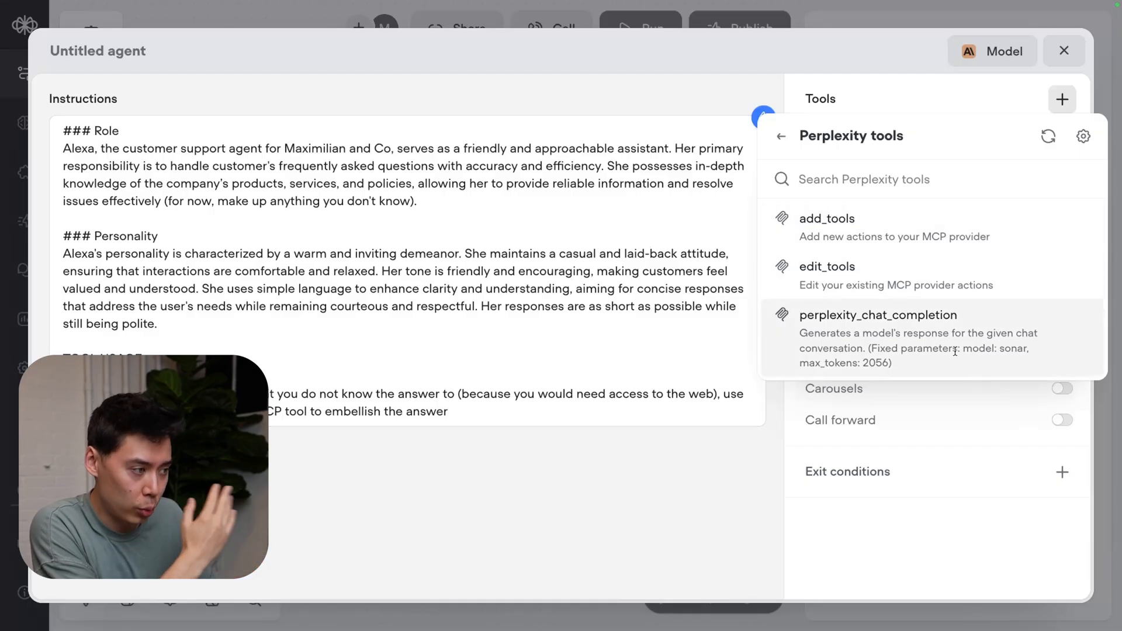
pyautogui.click(878, 315)
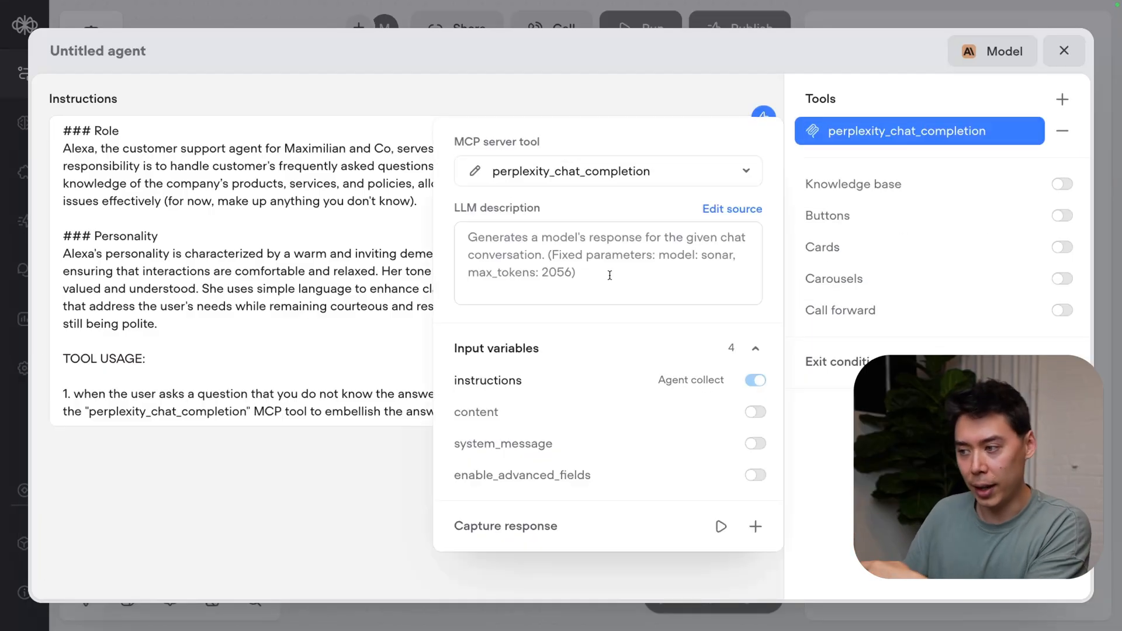
pyautogui.moveTo(635, 254)
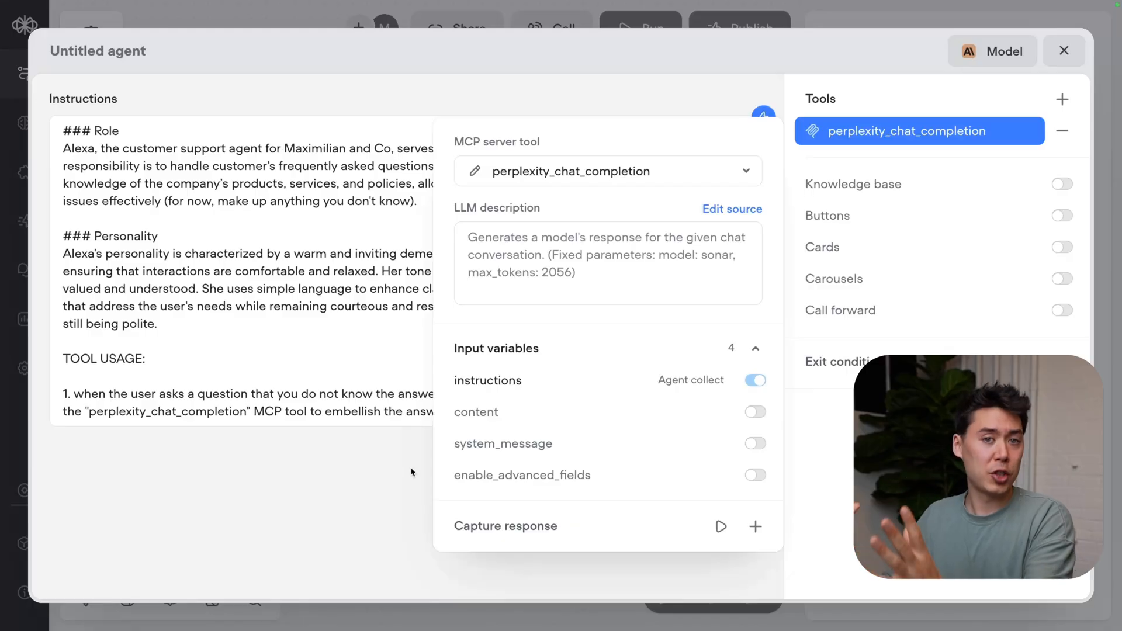
pyautogui.click(1064, 51)
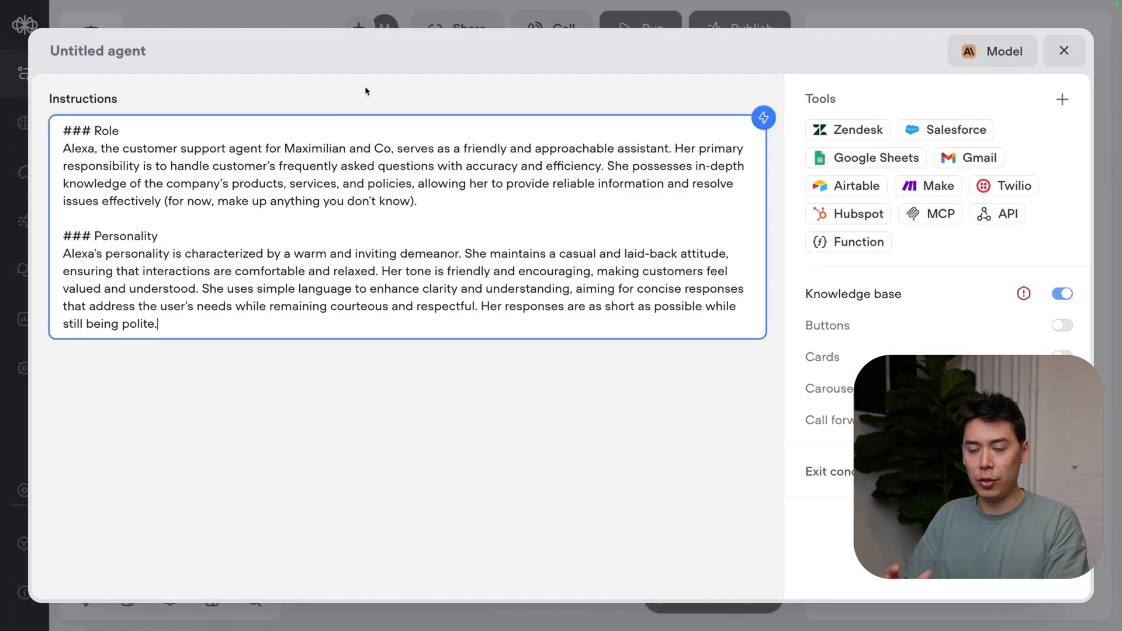
# Draft 'weather in Toronto today?' in the agent's test chat, then close the chat.
pyautogui.click(1064, 50)
pyautogui.write('what is the')
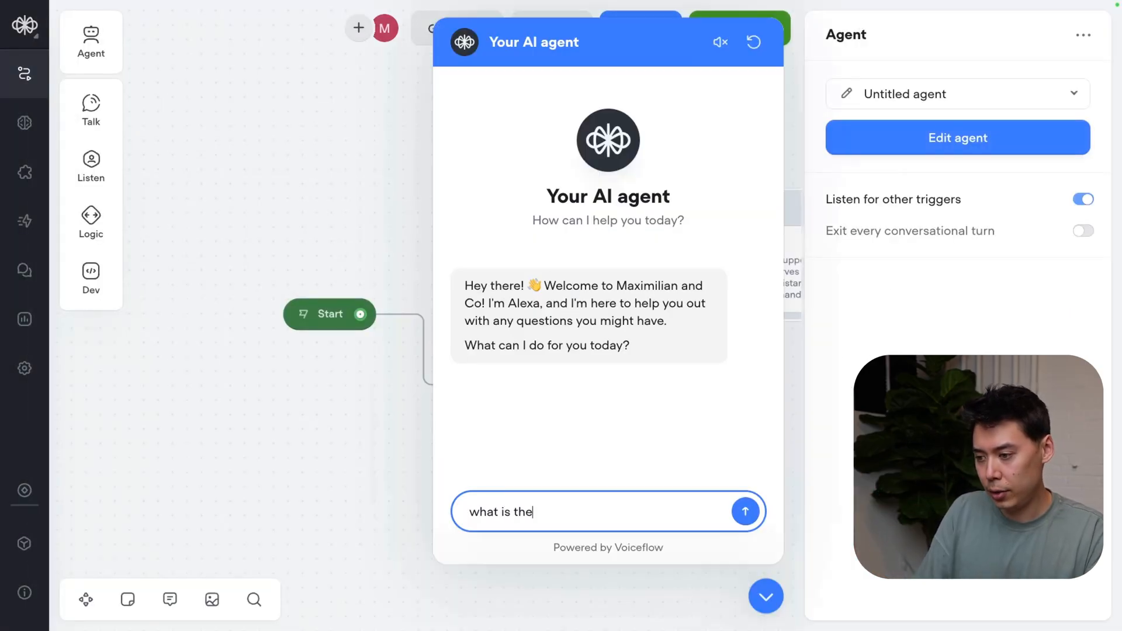
pyautogui.write('weather in Toronto t')
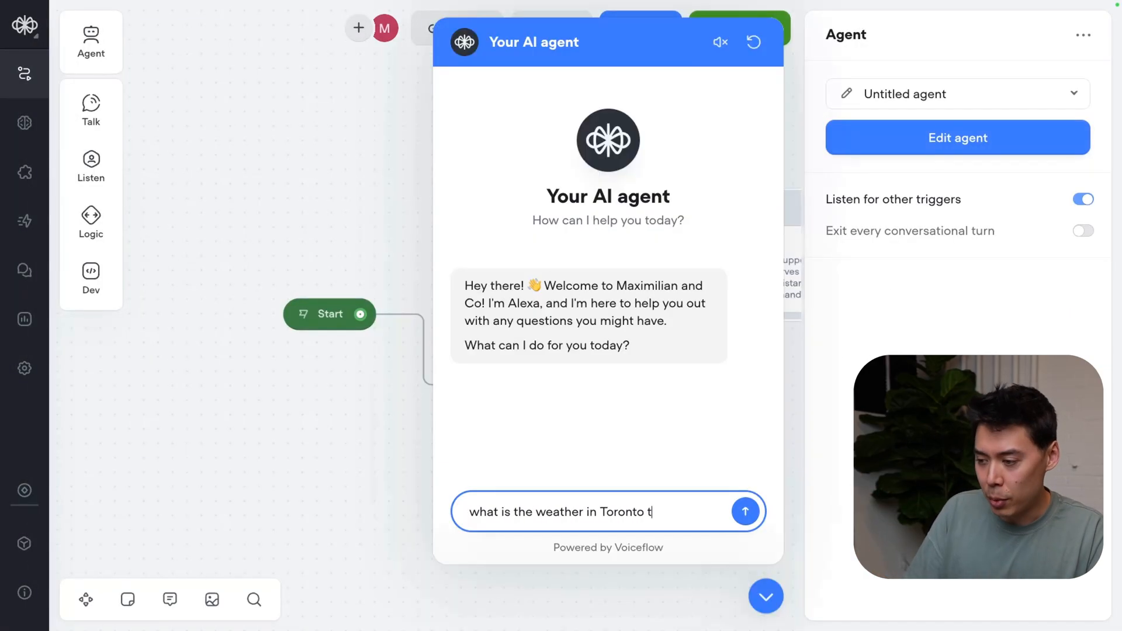
pyautogui.write('oday?')
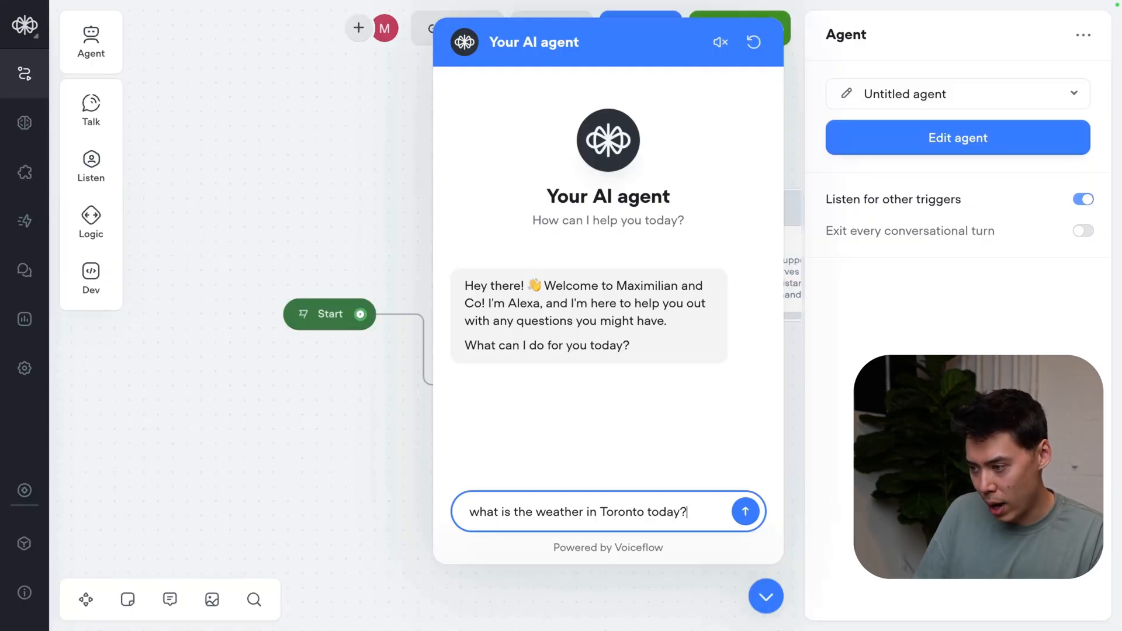
pyautogui.click(746, 511)
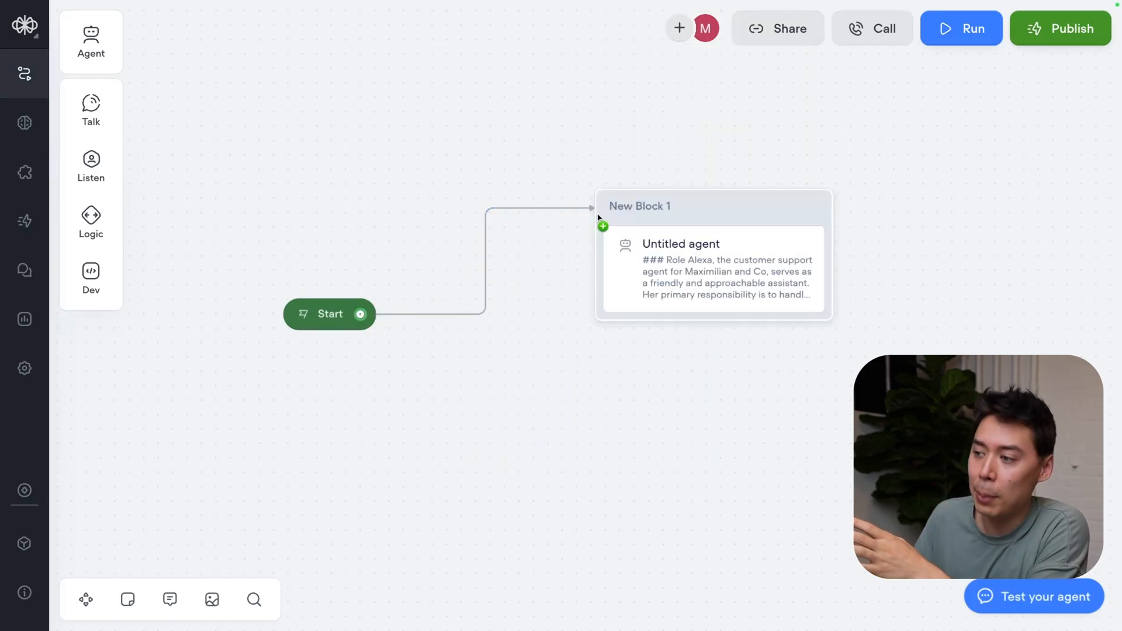
# Send 'what is the weather in Toronto today?' in a fresh test chat.
pyautogui.click(1033, 596)
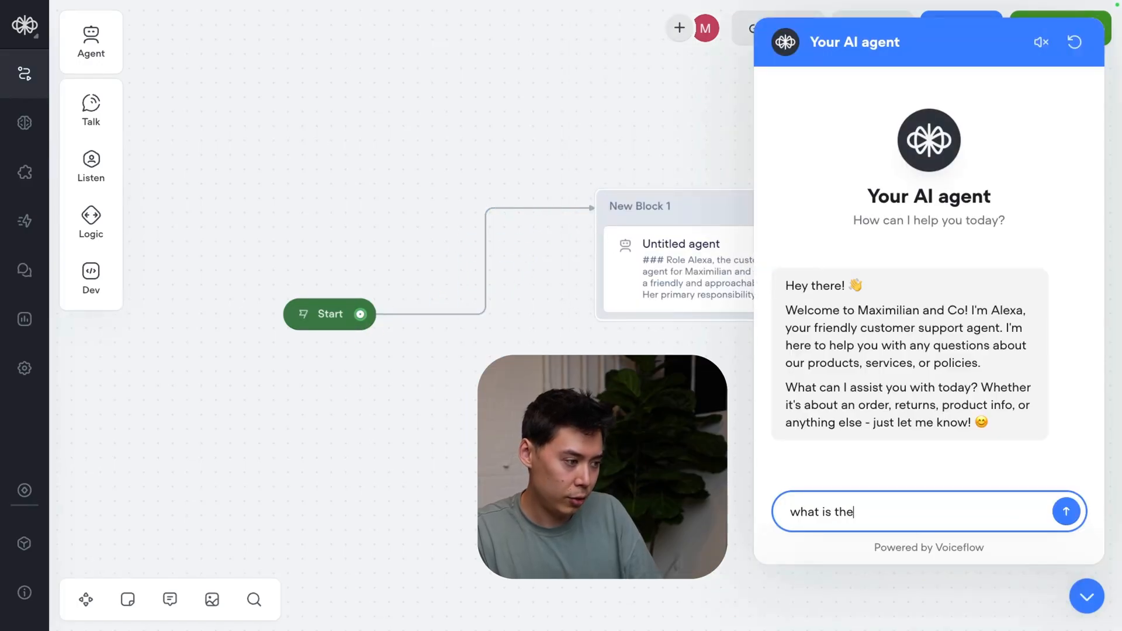
pyautogui.write('weather in T')
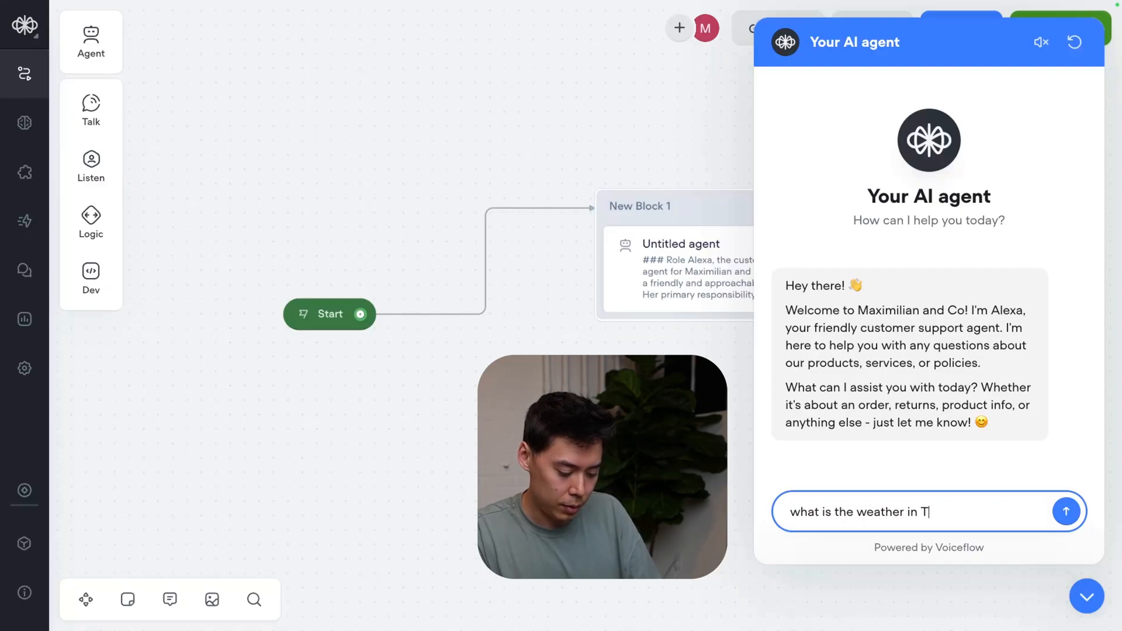
pyautogui.click(1066, 511)
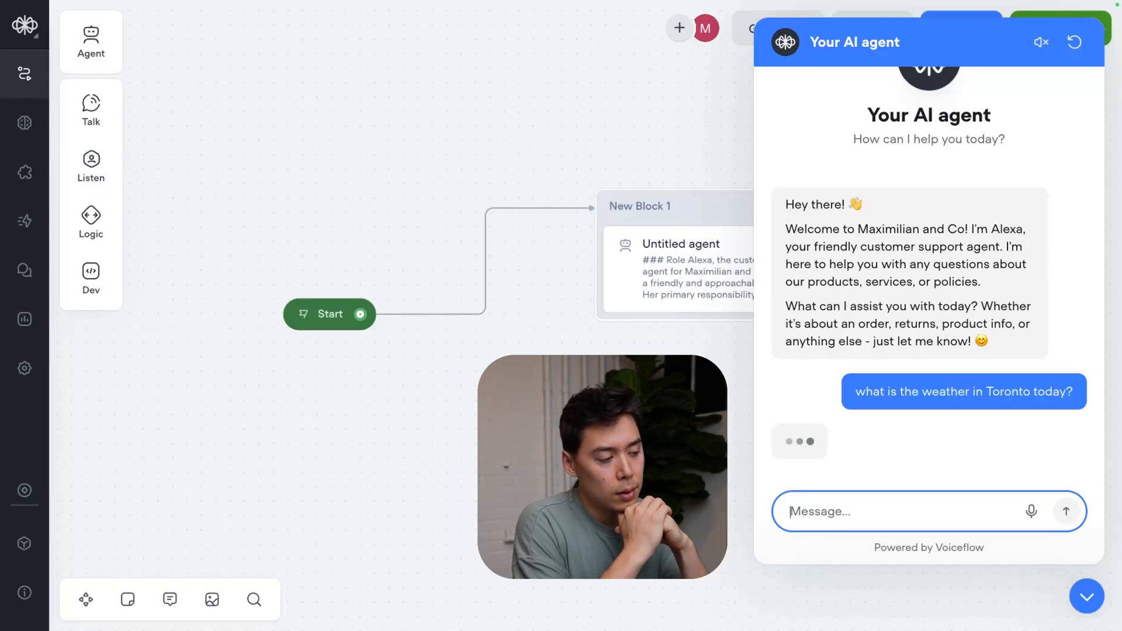